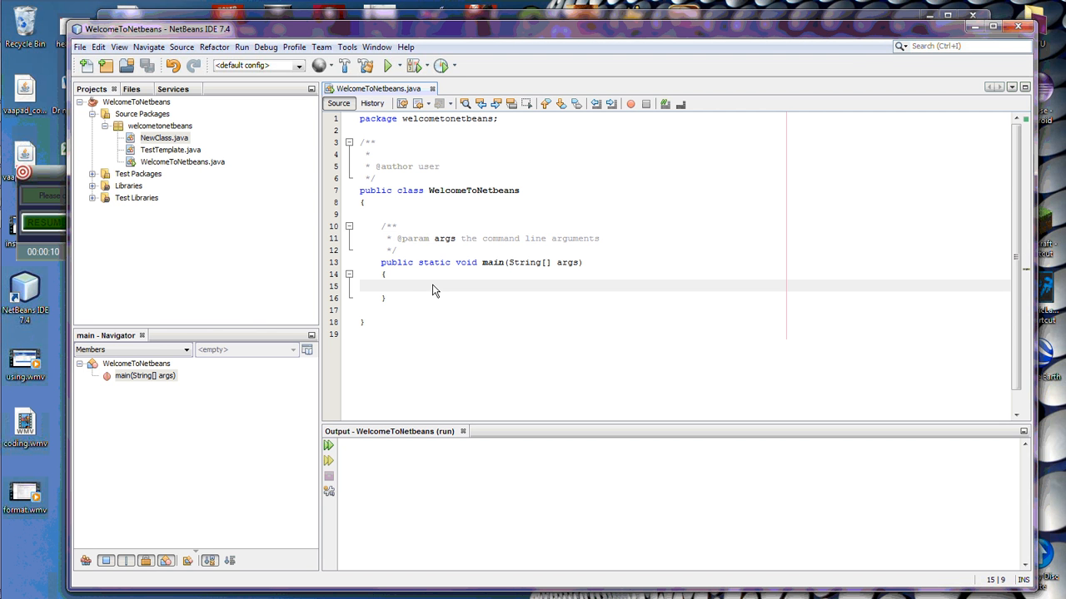
Step: Add System.out.println("Hello"); inside main using code completion
text(stem.out.println("");)
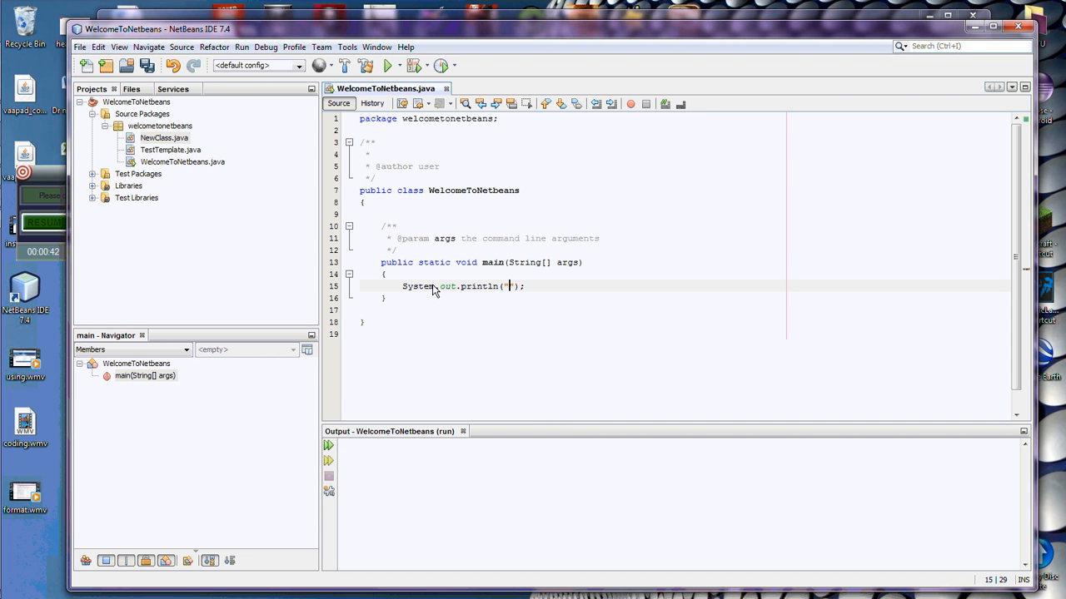
text(Hello)
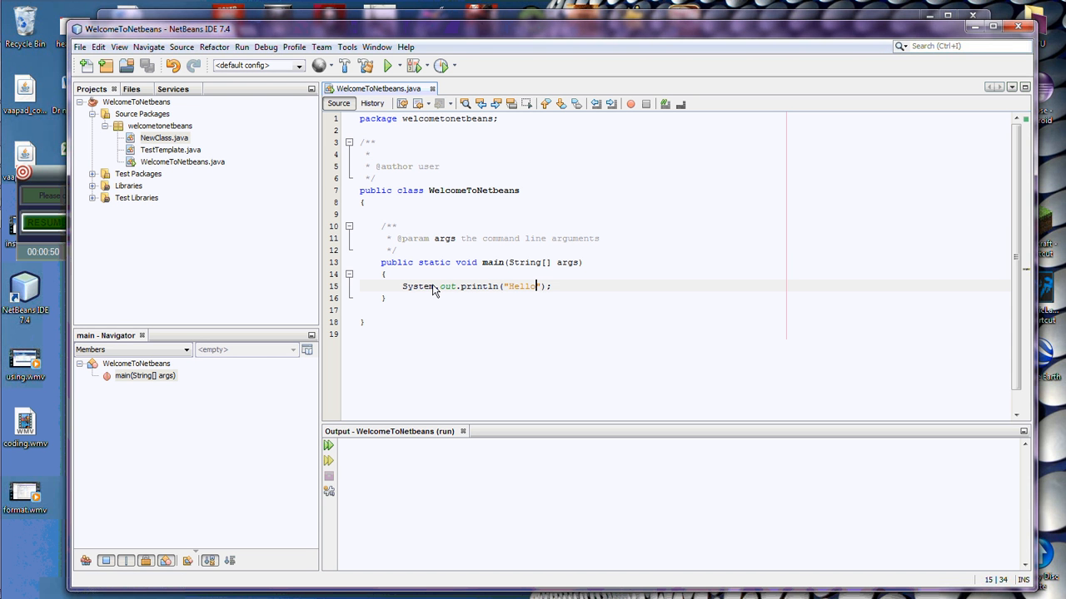
text(o)
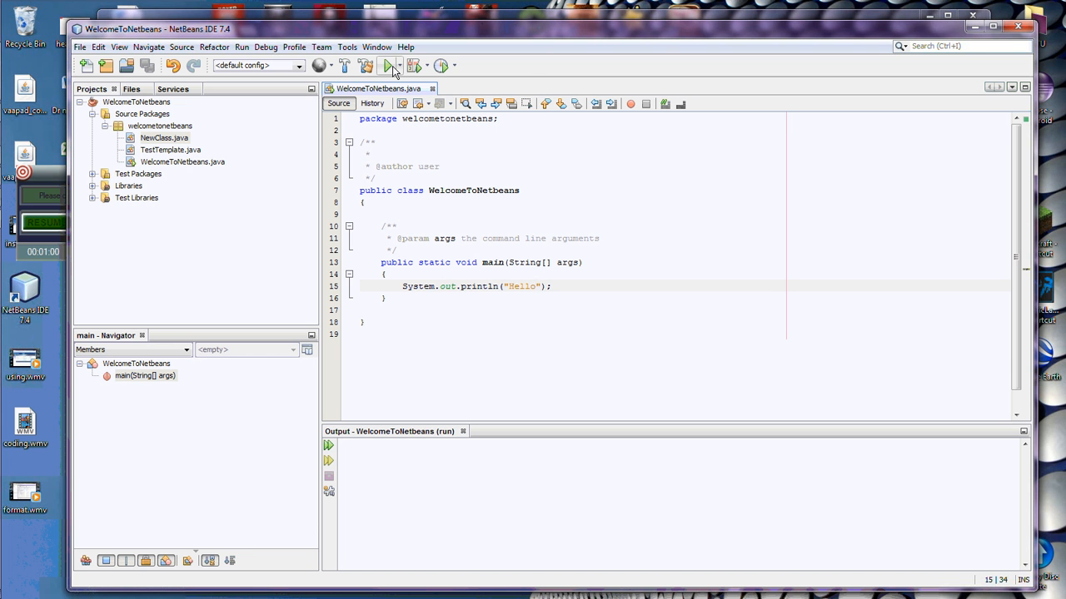
Step: Run the project to print Hello, then start a new line after the Hello statement
click(390, 67)
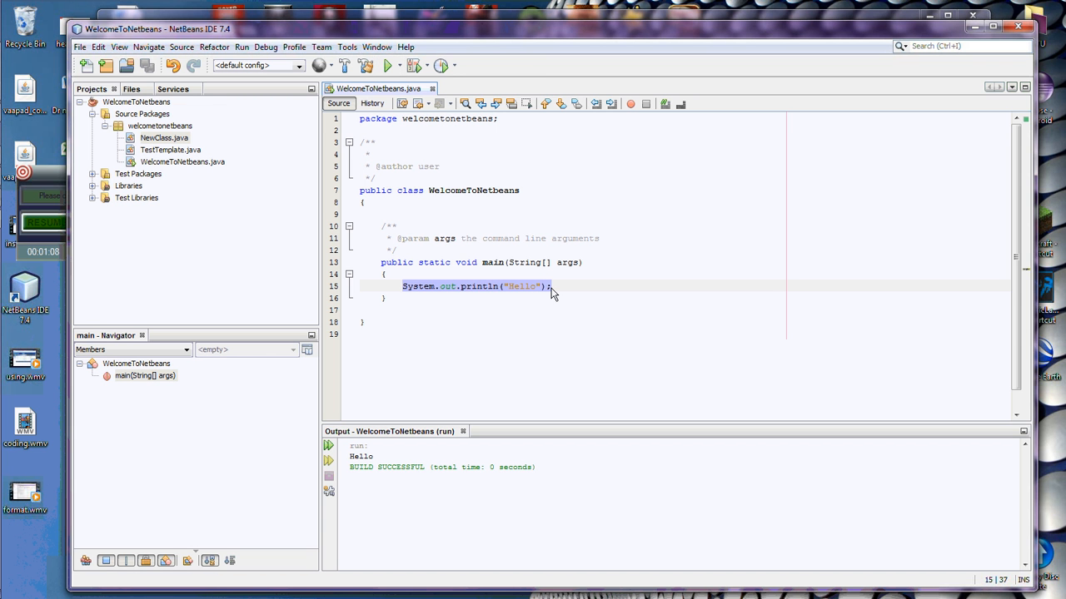
click(553, 287)
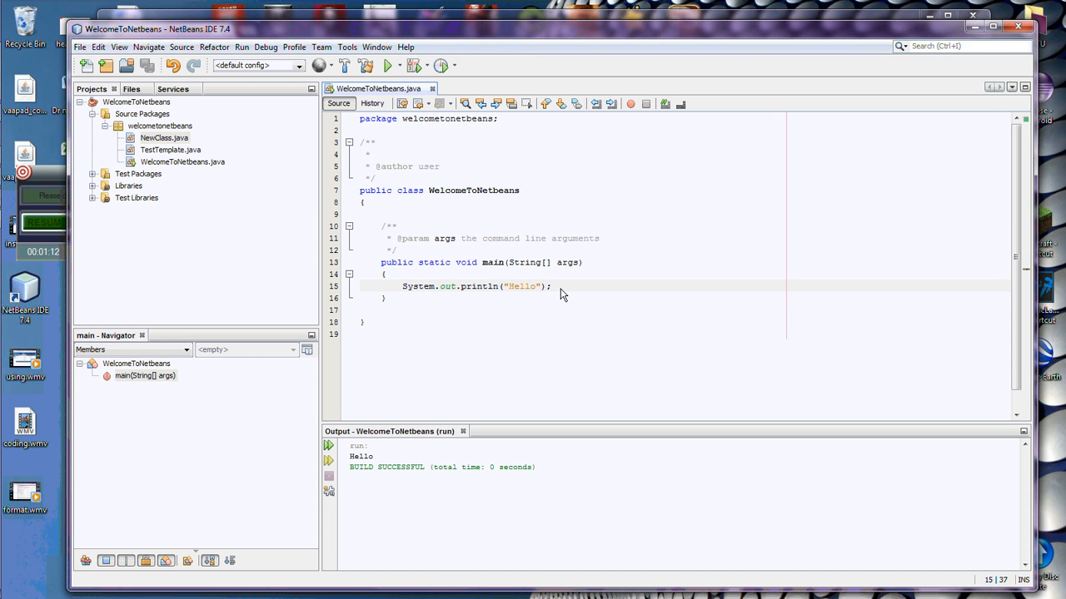
click(551, 287)
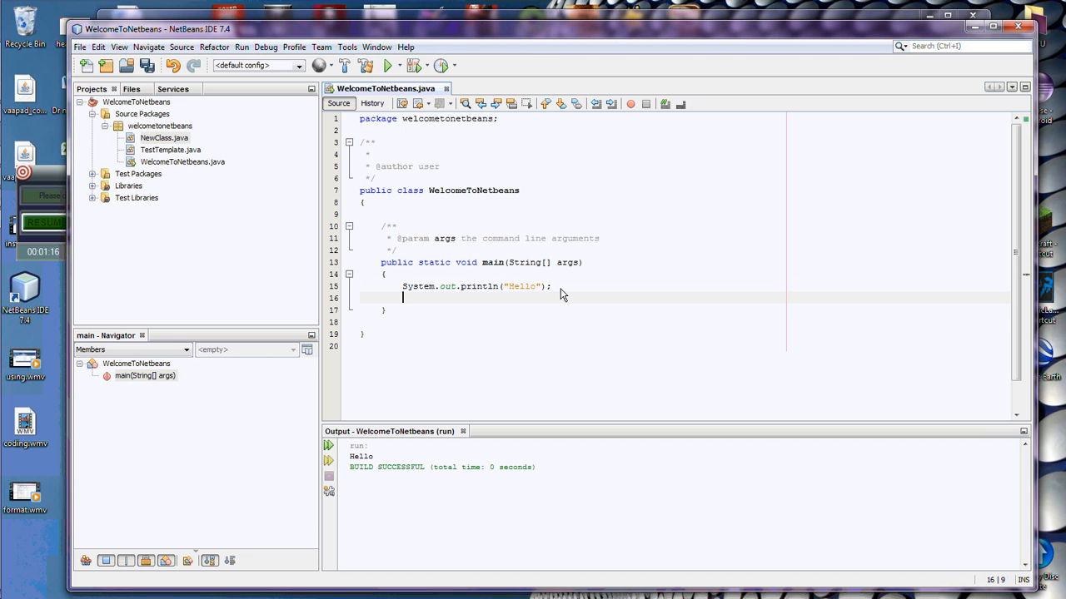
Step: Begin a second System.out.println call on line 16, completing out from the suggestions
text(System)
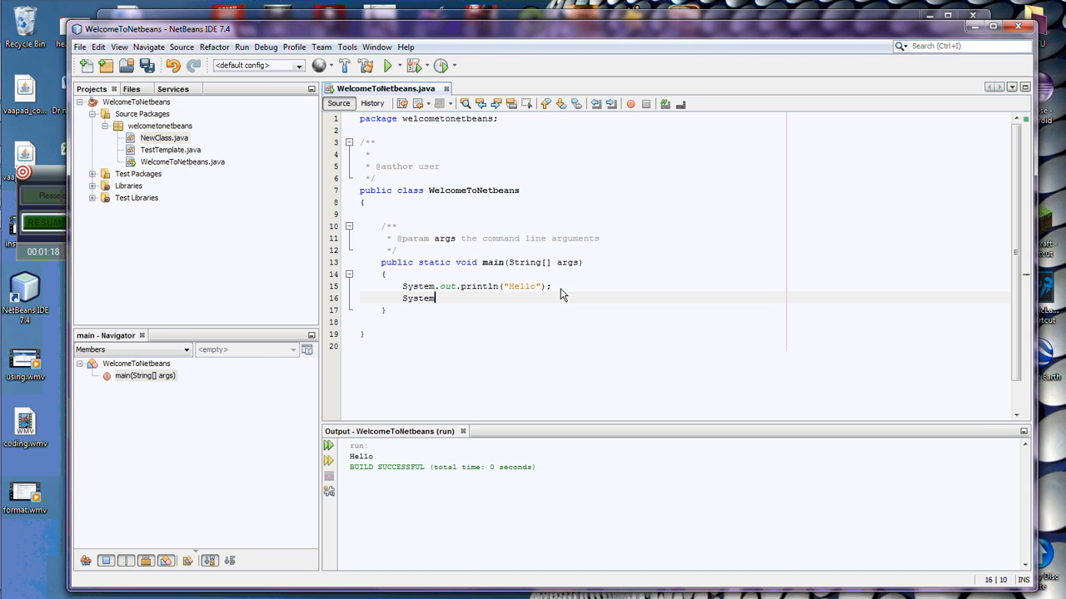
text(.)
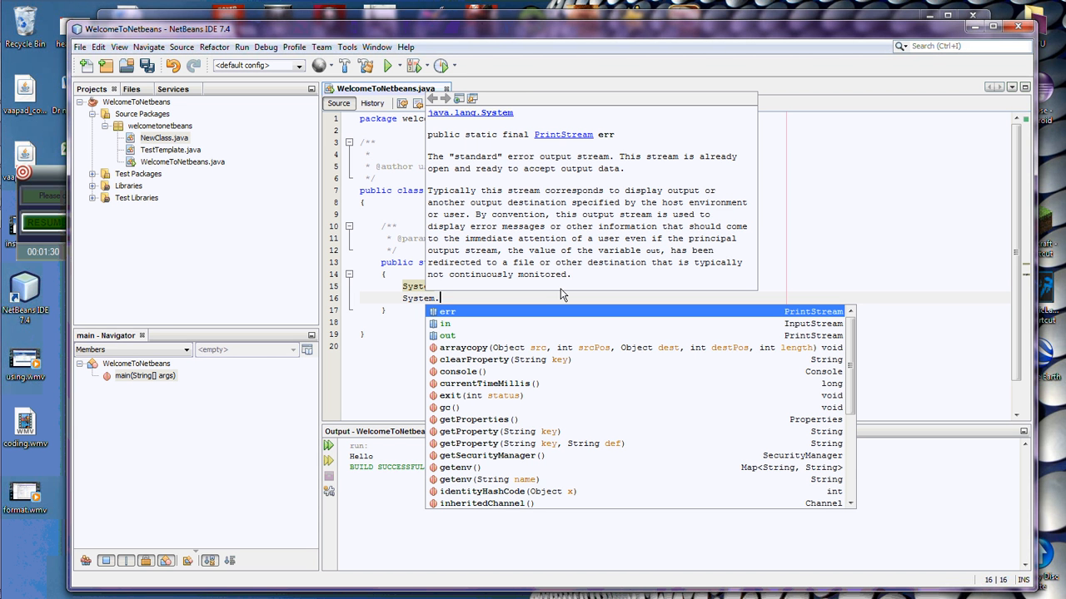
key(Down)
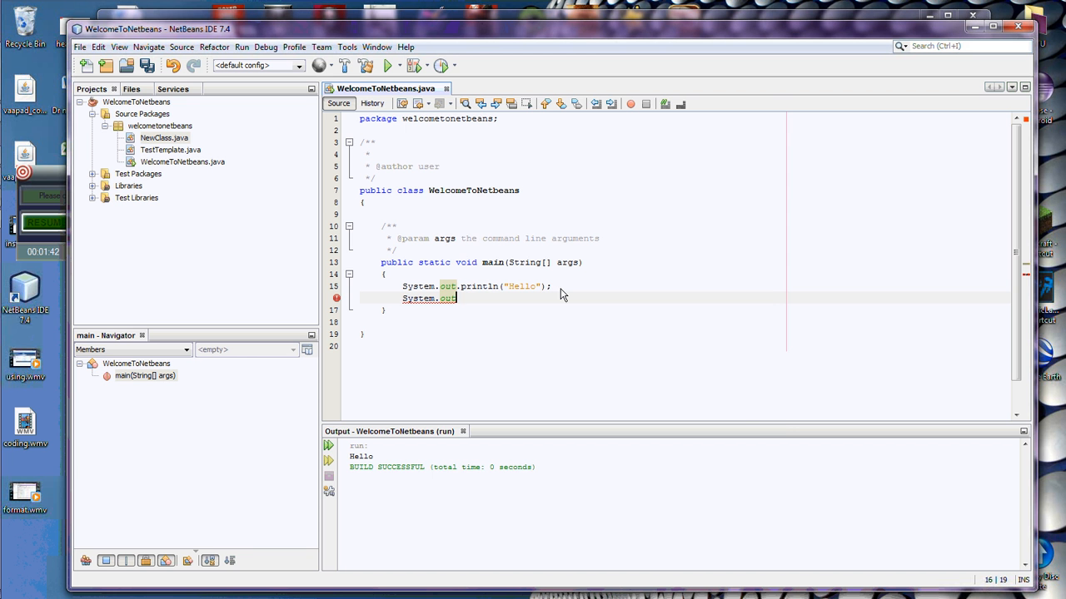
text(.)
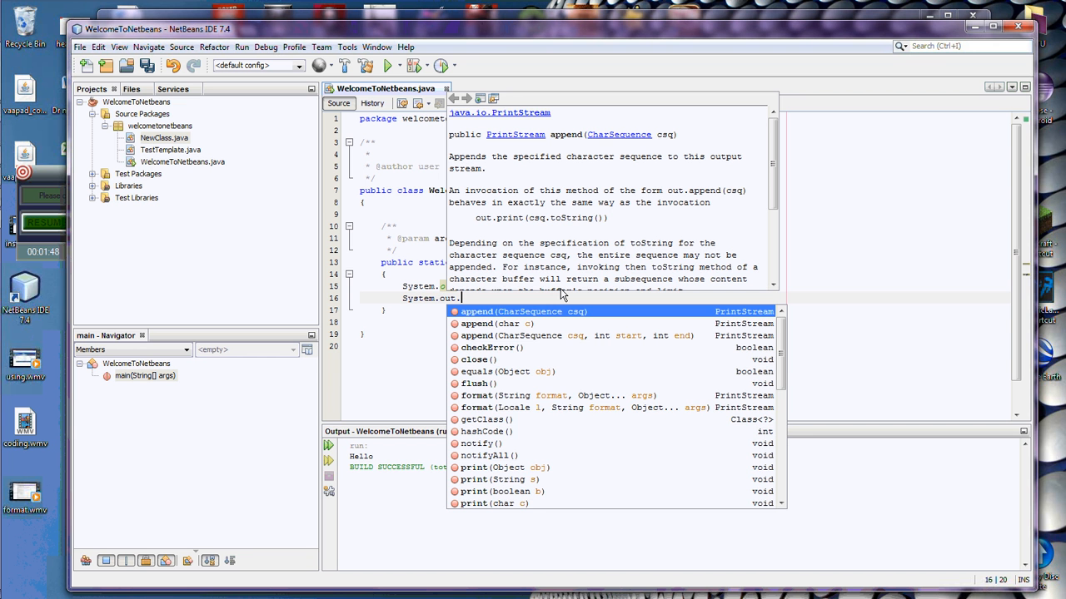
text(print)
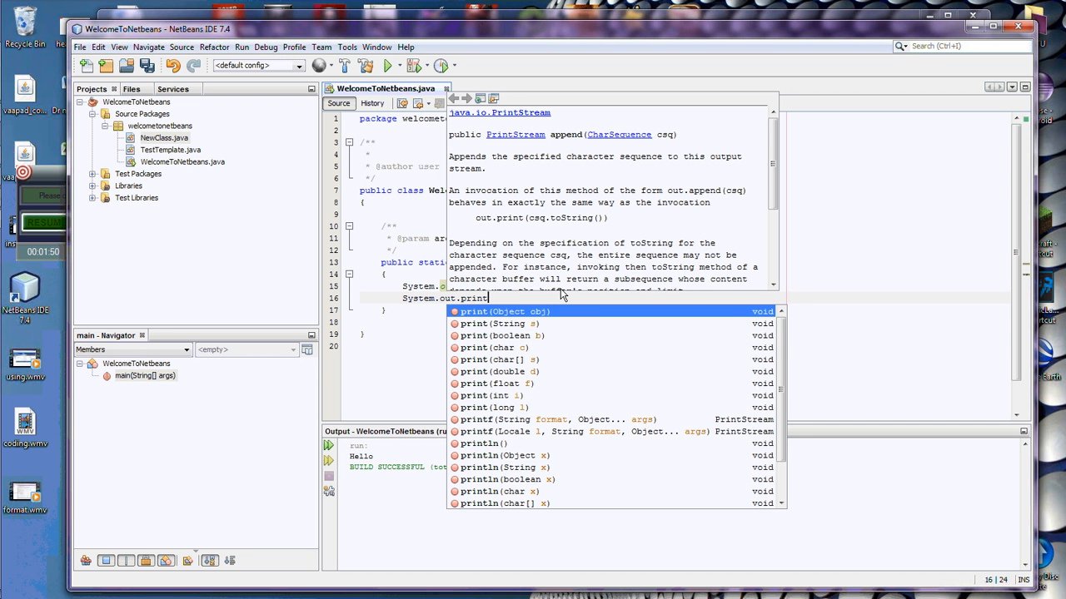
text(ln)
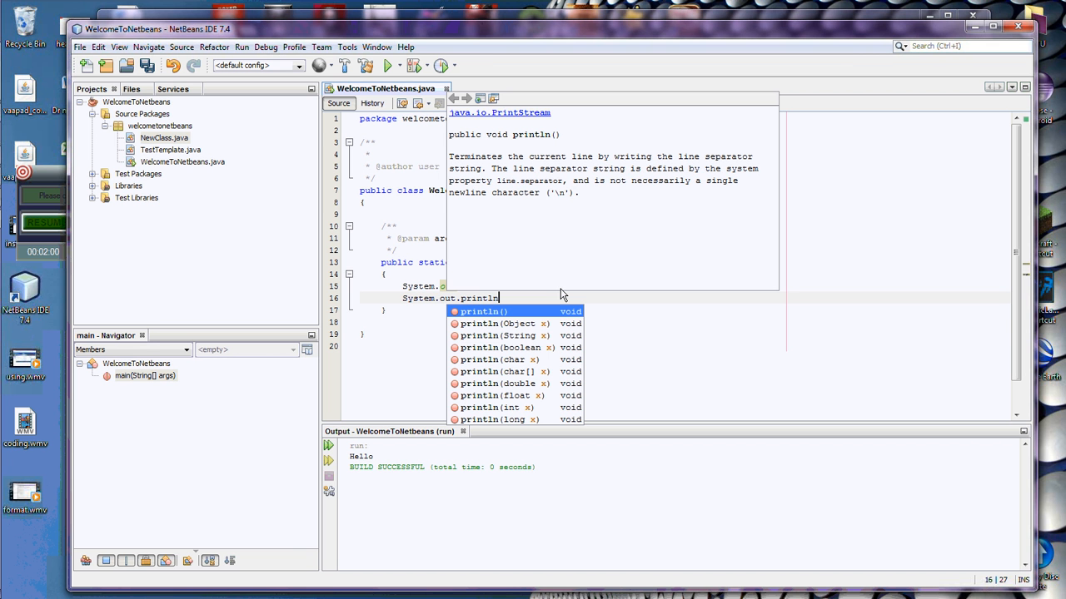
mouse_move(516, 406)
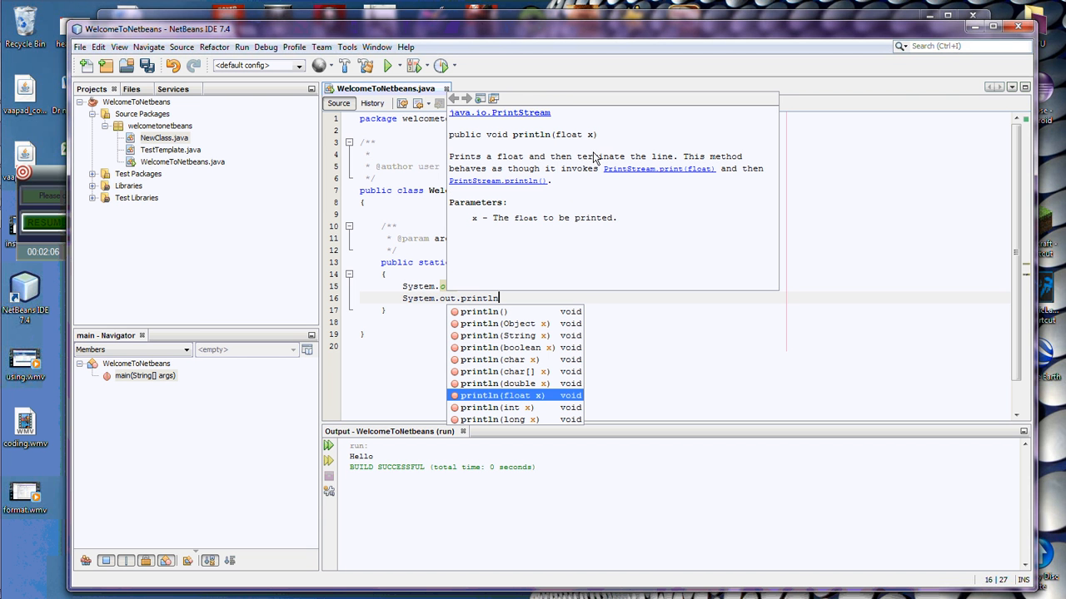
mouse_move(582, 160)
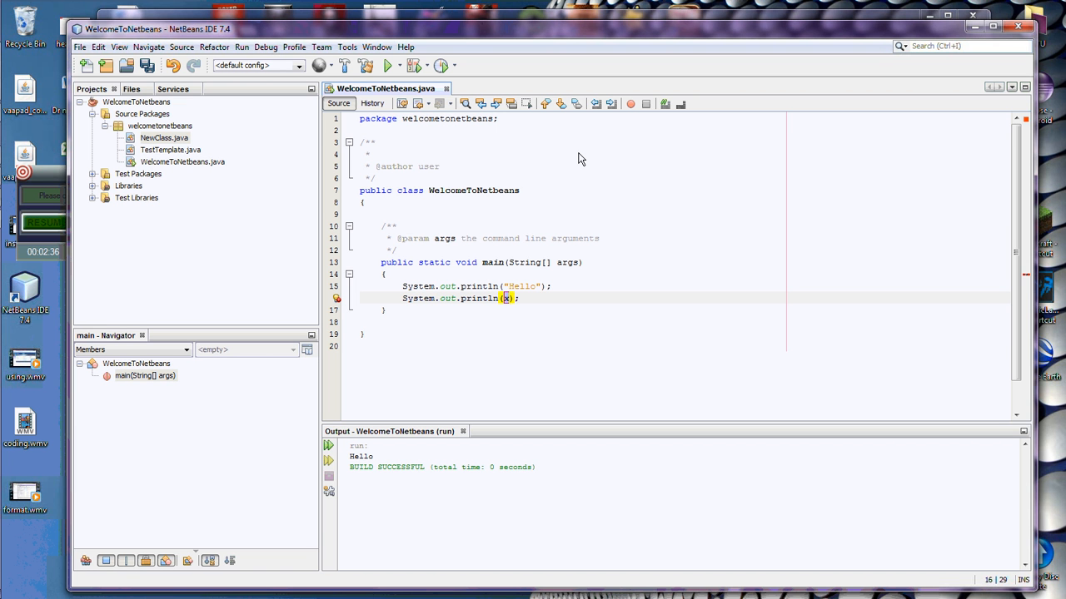
Step: Make the second println print "NetBean", save, and rerun to output Hello and NetBean
text(NetBean")
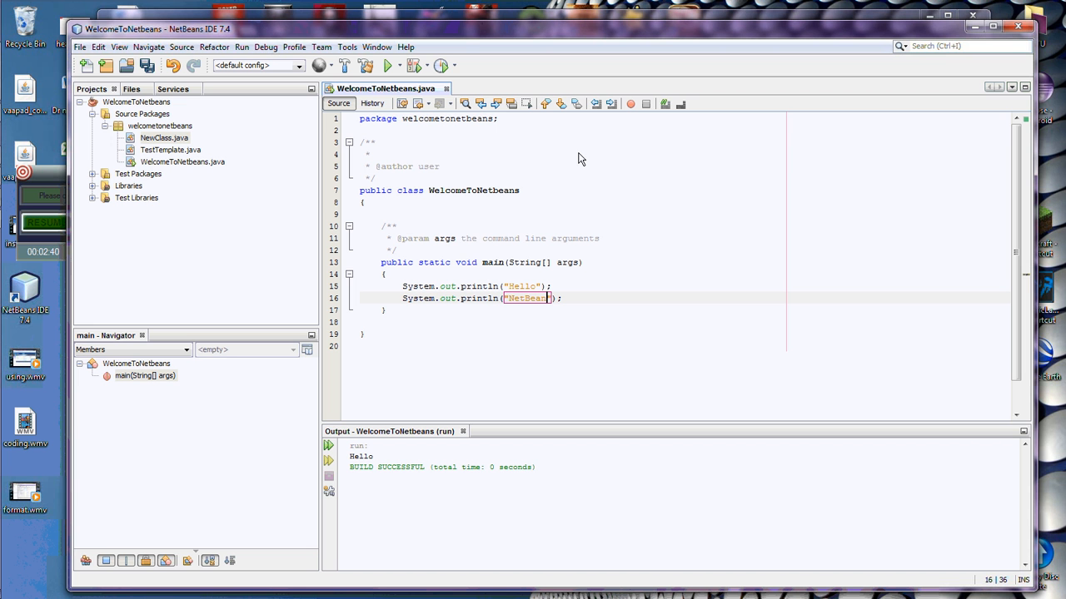
key(ctrl+s)
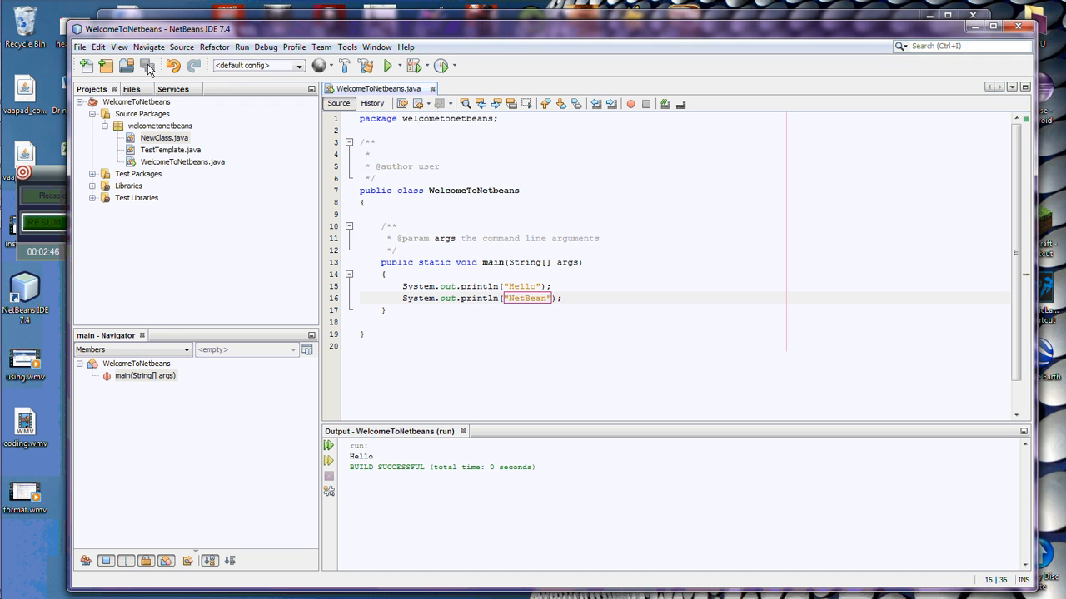
mouse_move(146, 65)
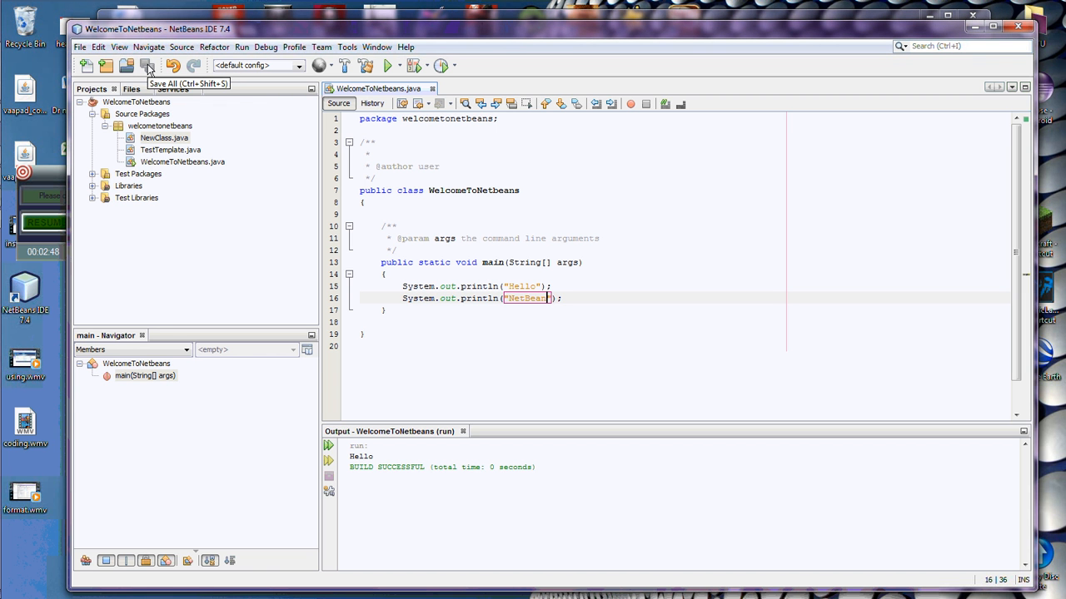
mouse_move(580, 187)
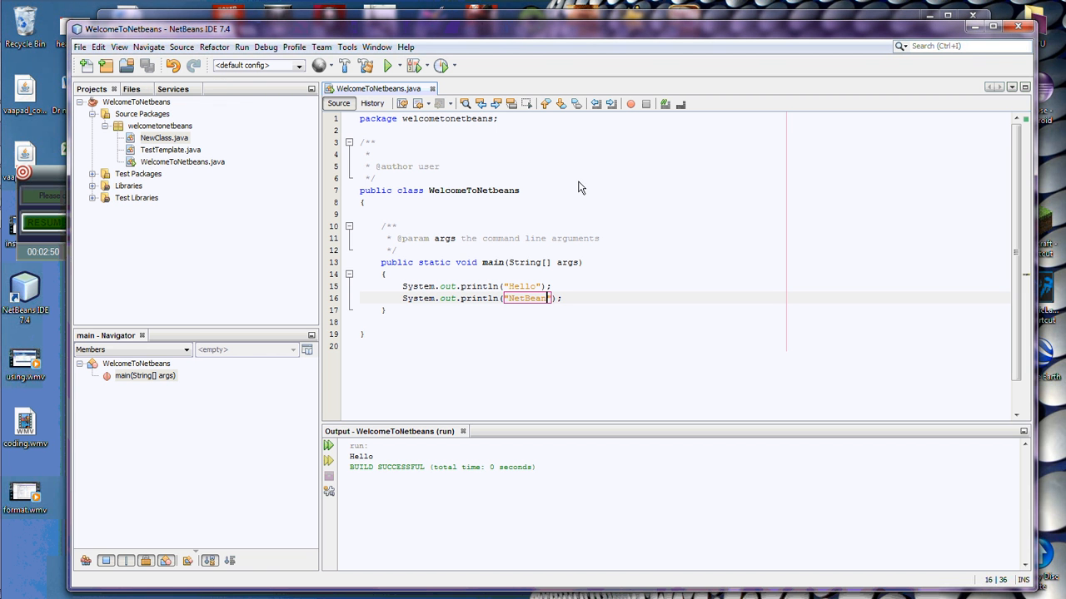
mouse_move(526, 332)
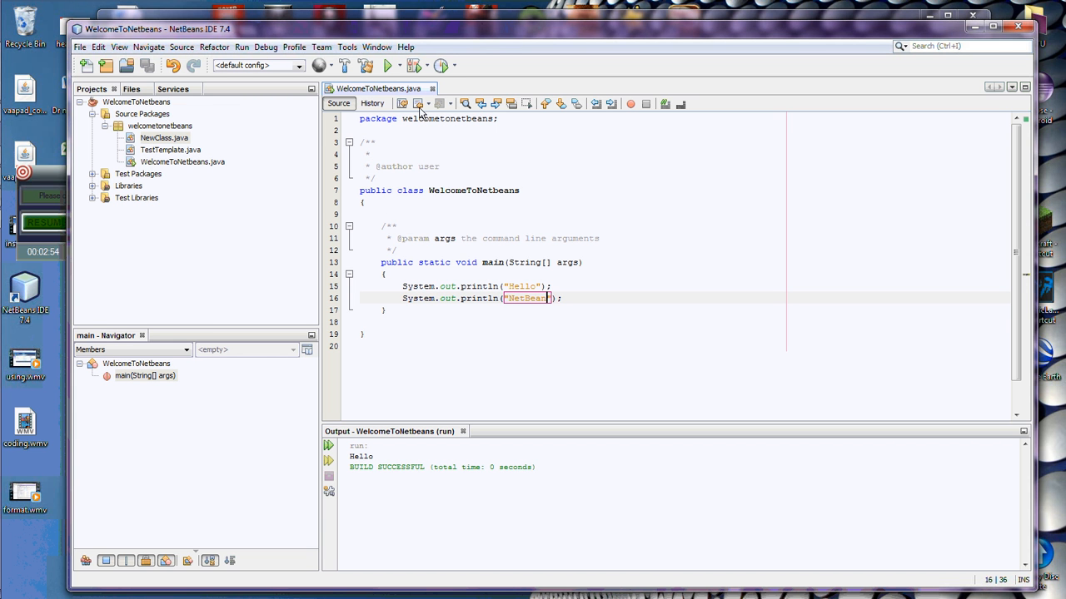
mouse_move(387, 67)
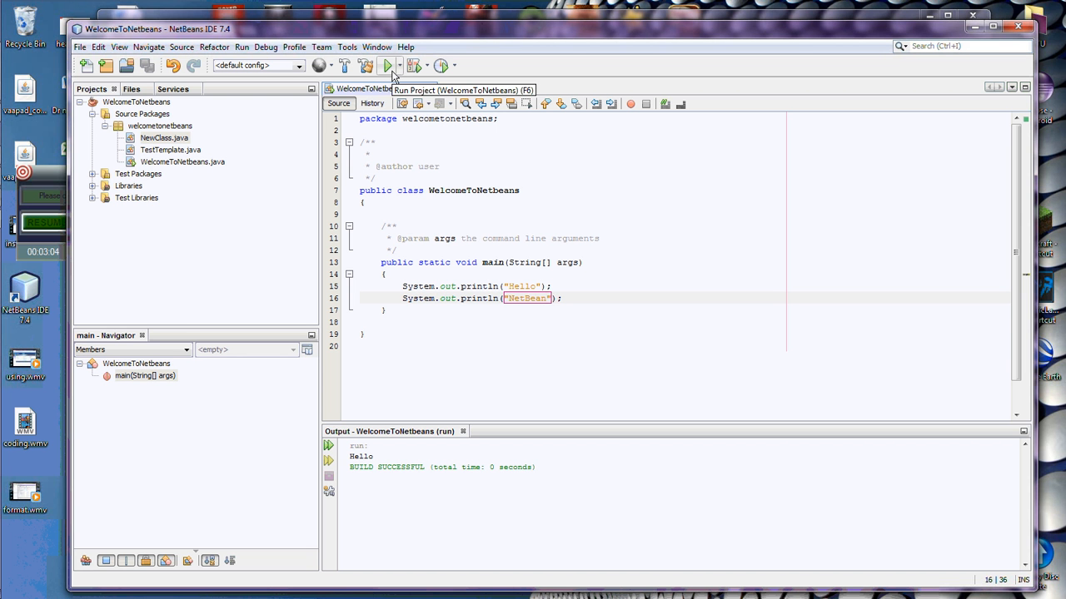
mouse_move(386, 66)
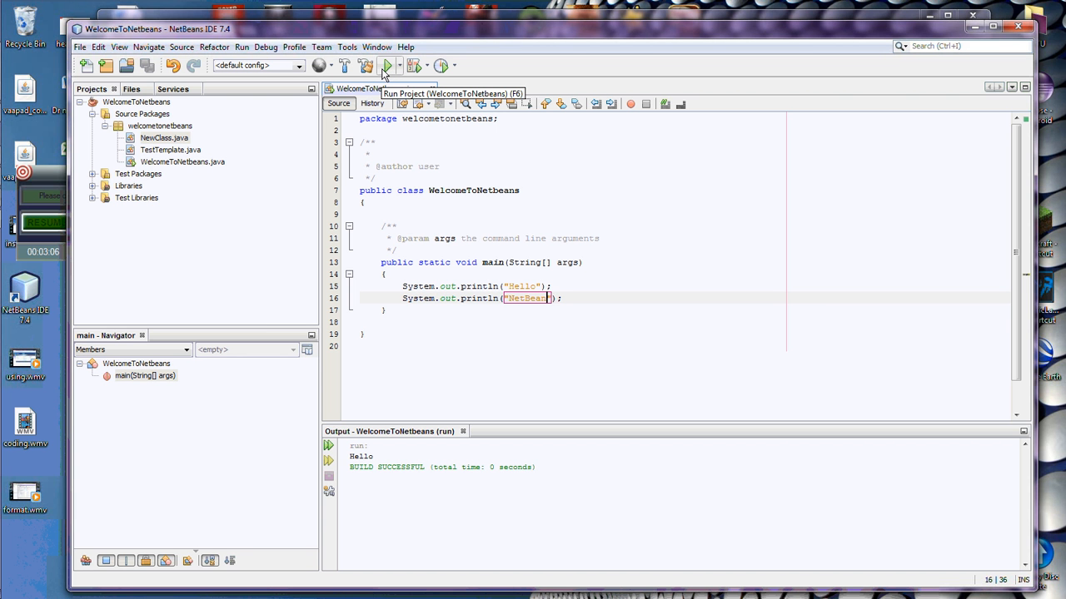
click(386, 66)
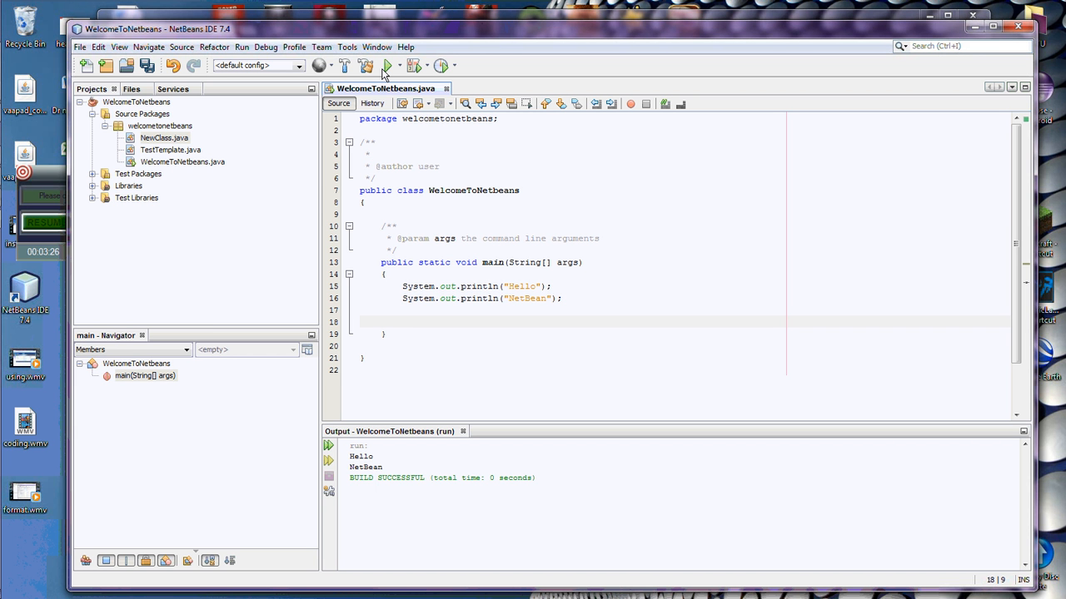
Step: Declare String alpha = "abcdefg"; on a new line in main
text(String)
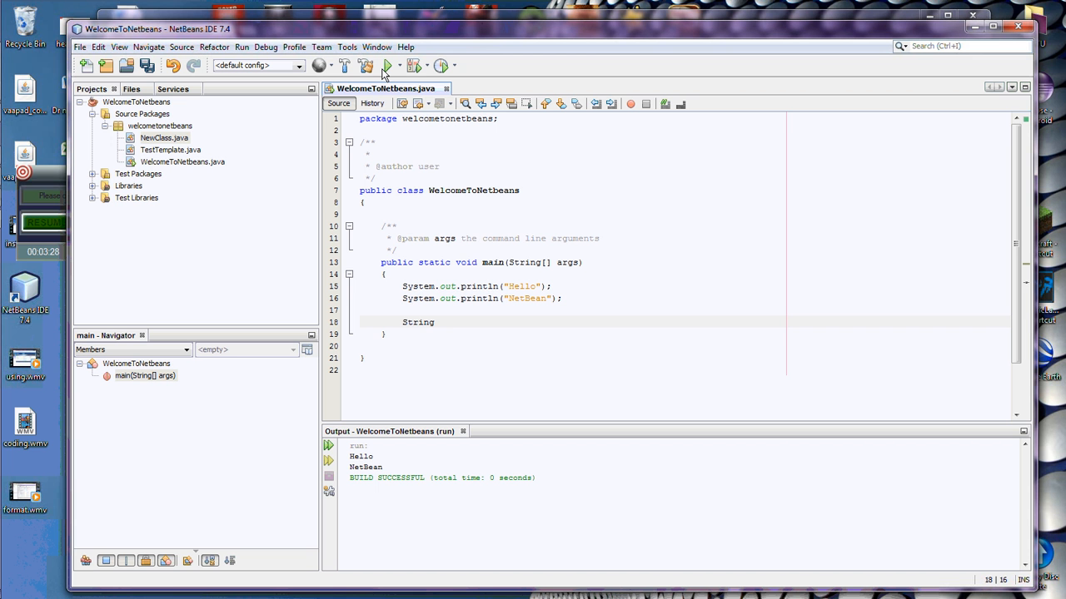
text(alpha)
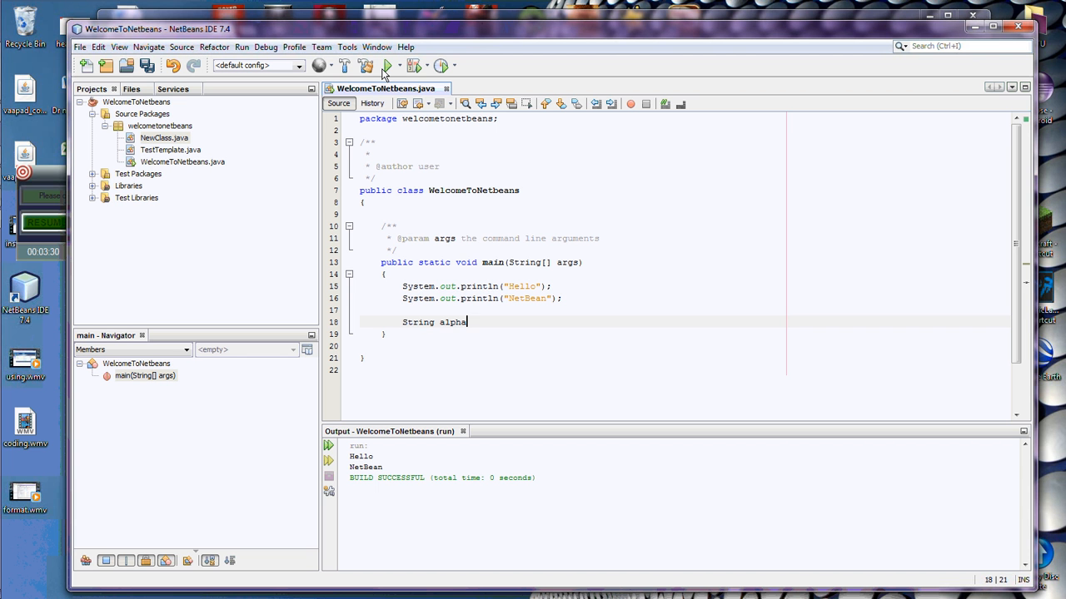
text(= "ab")
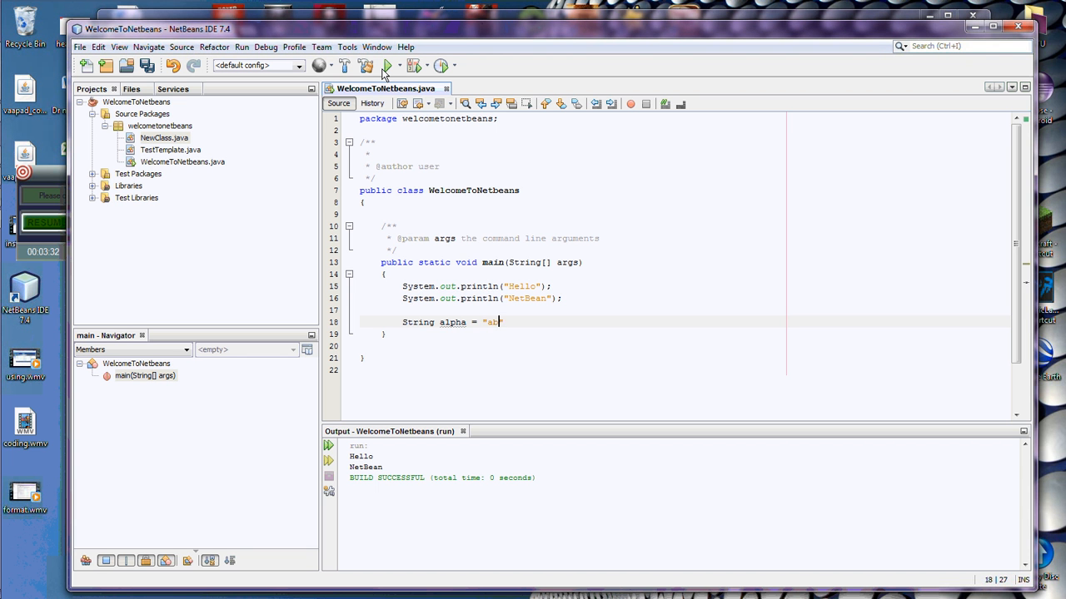
text(cdefg")
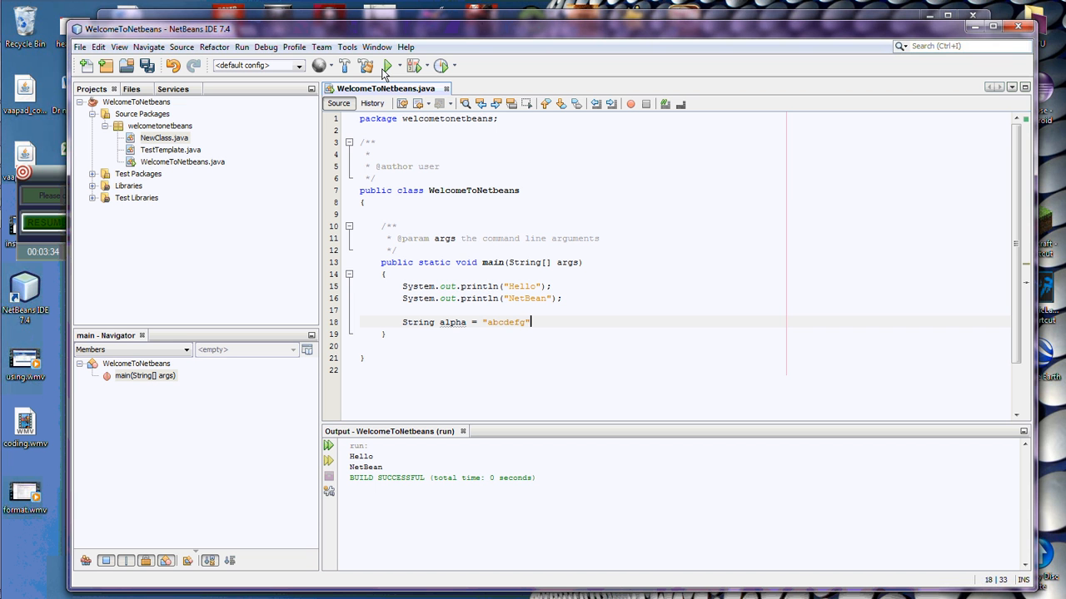
text(;)
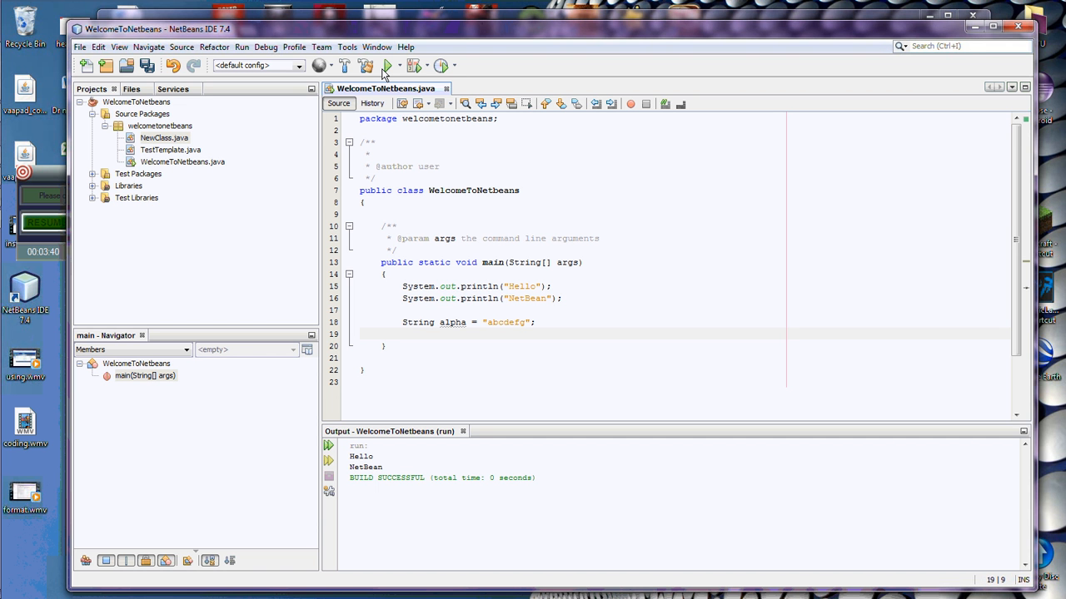
Step: Start a System.out.println( call with a placeholder argument and dismiss the suggestions
text(System.out)
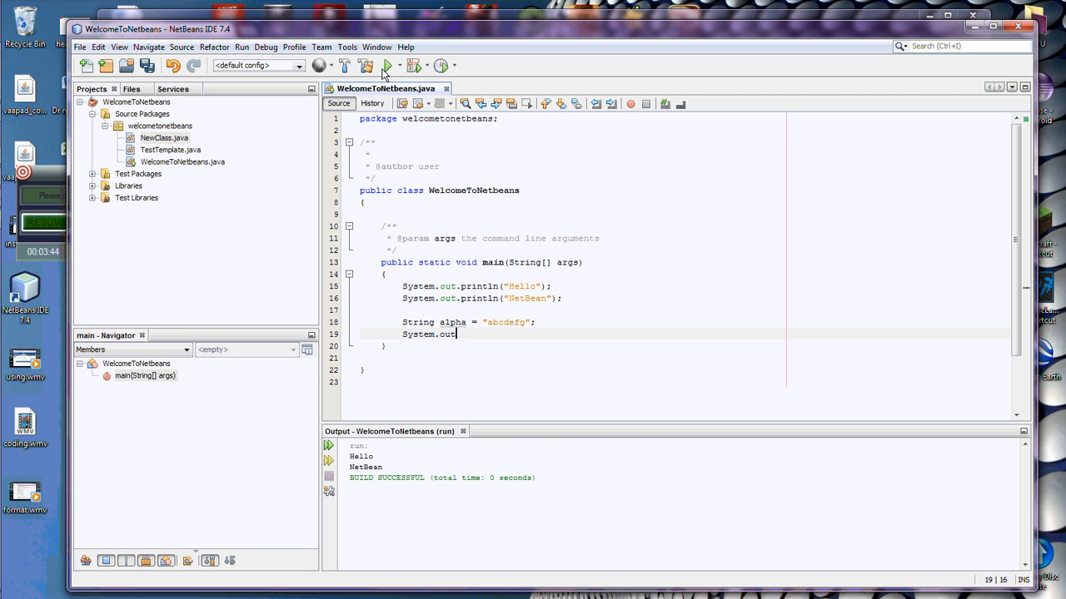
text(.println()
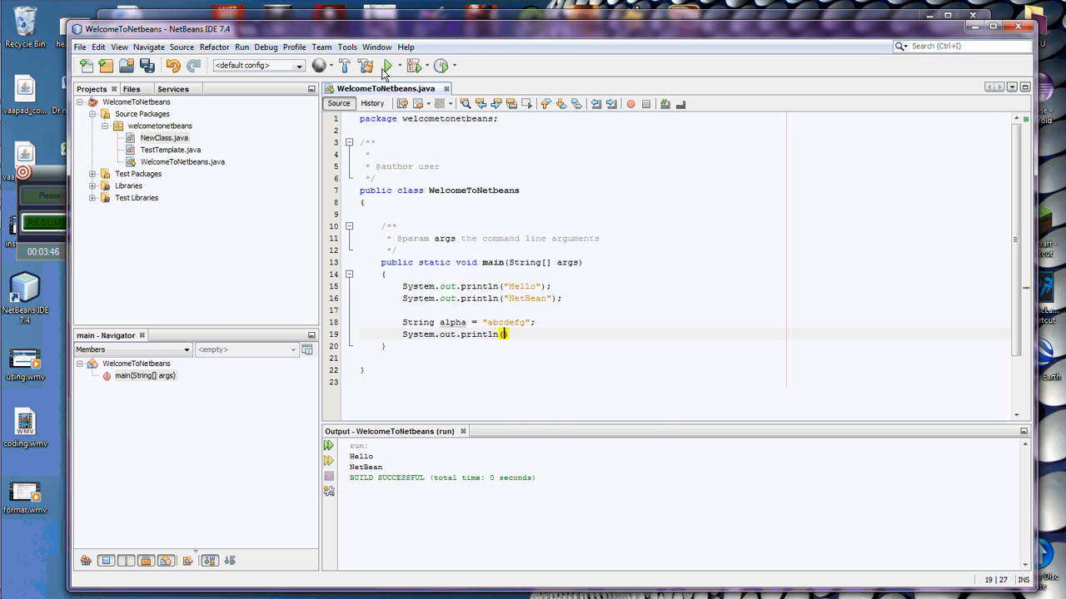
text(a)
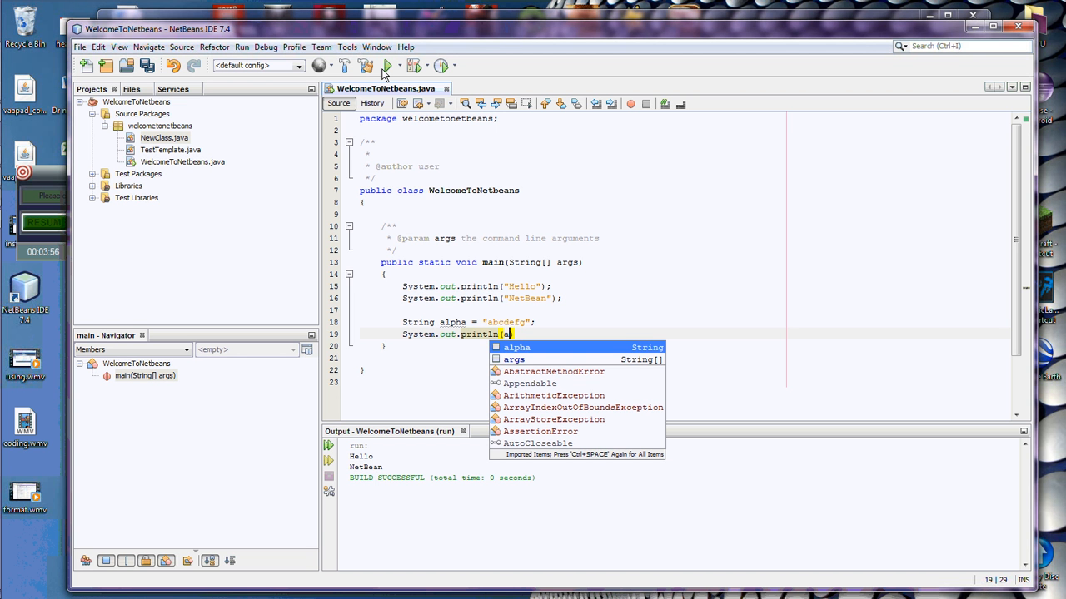
key(Down)
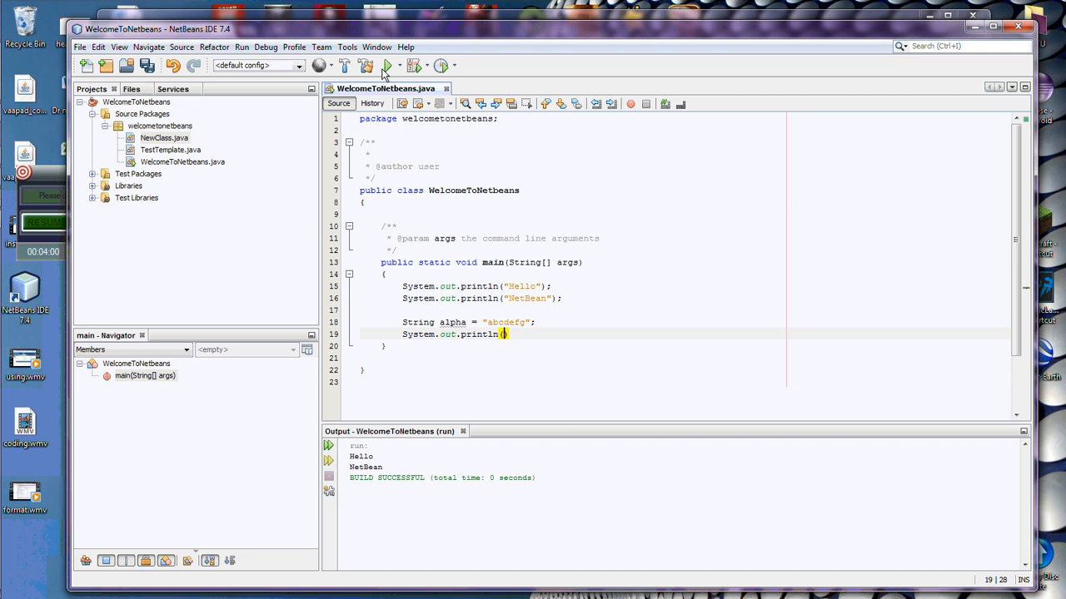
click(503, 333)
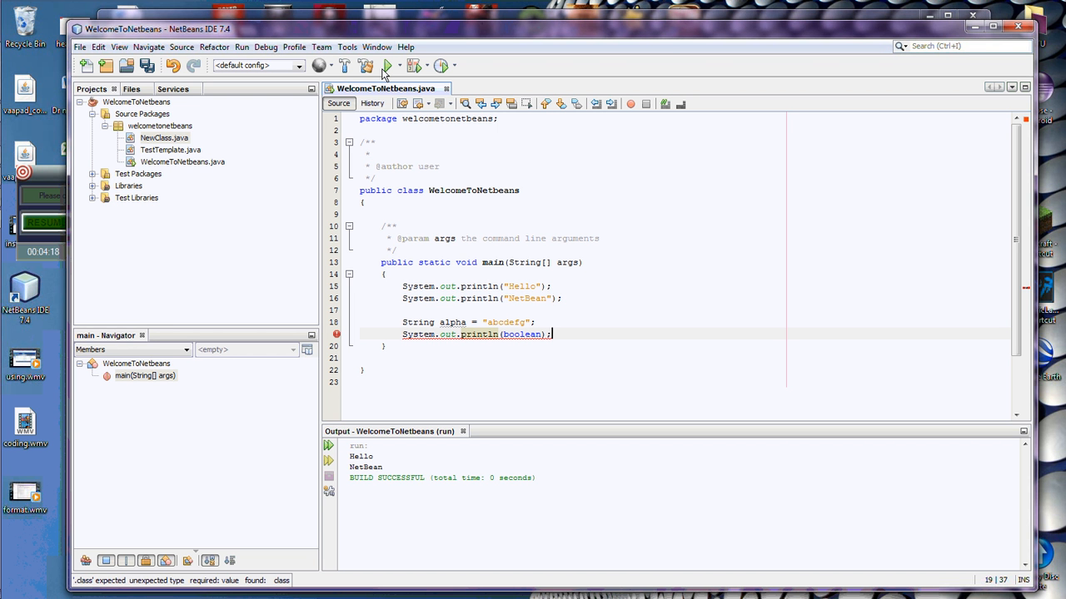
Step: Print the variable and rename it alphabetStartingCharaters in both declaration and println
double_click(521, 333)
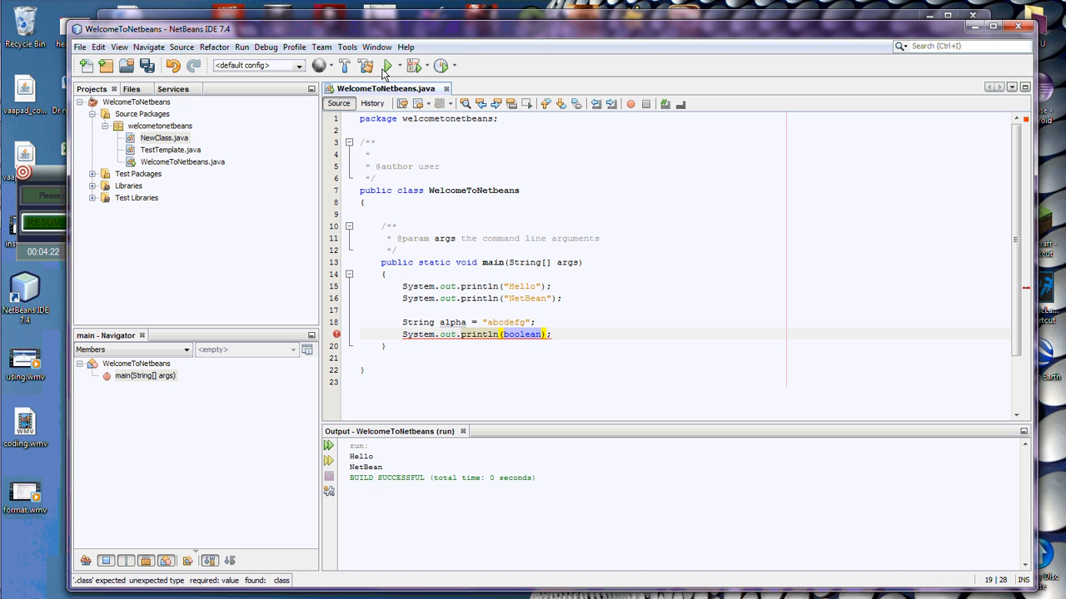
text(alpha)
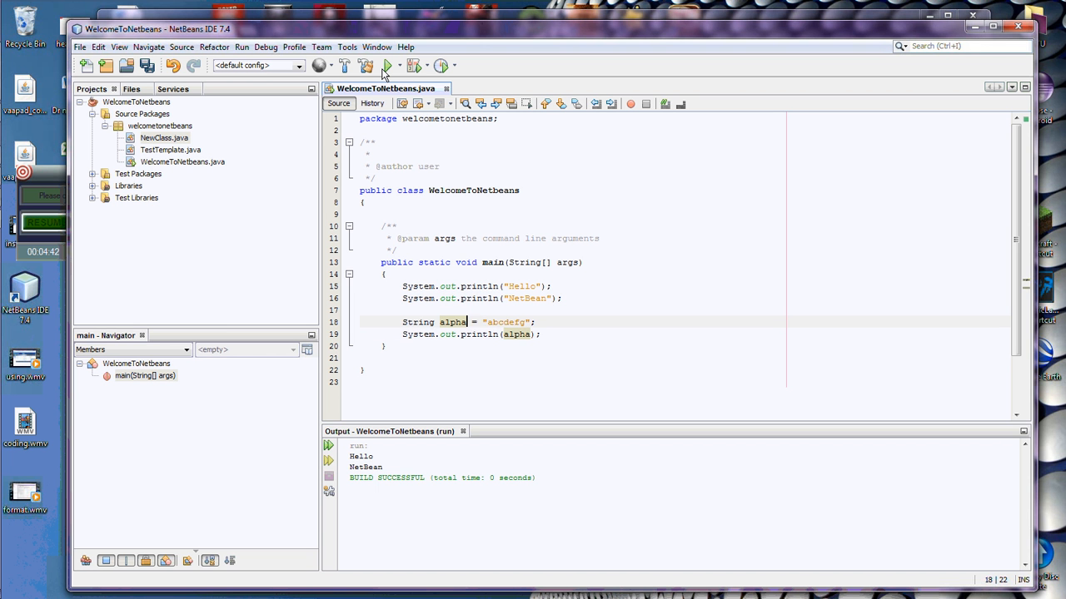
text(Bet)
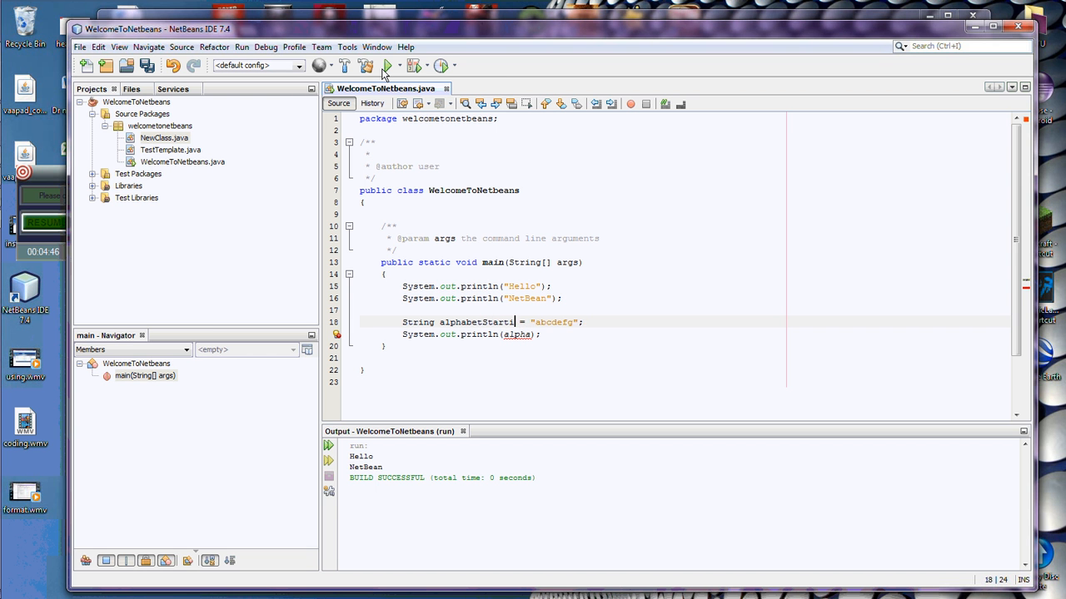
text(ngCharaString)
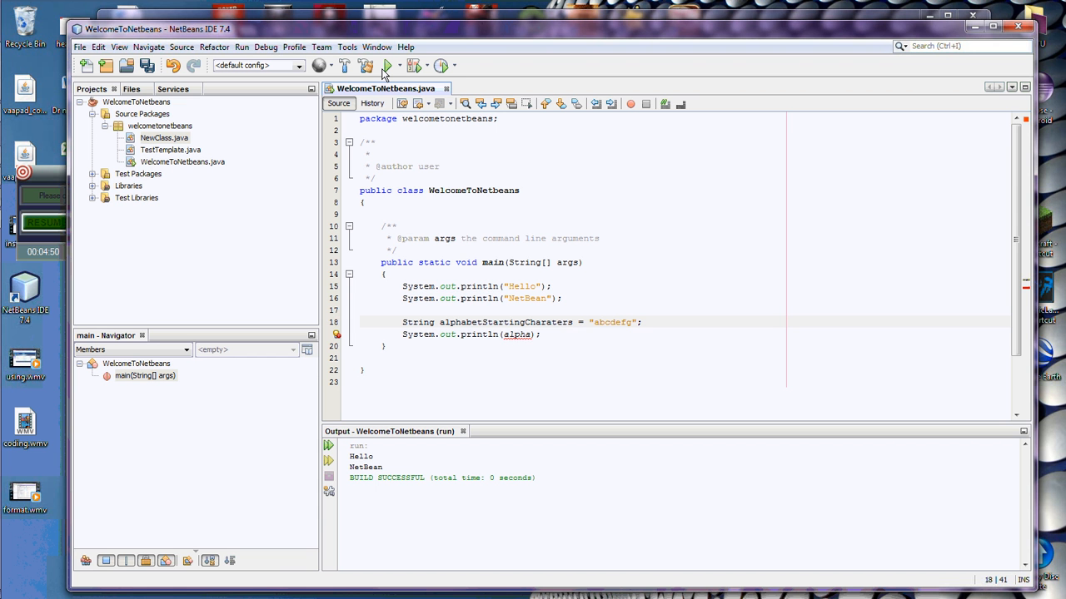
double_click(516, 333)
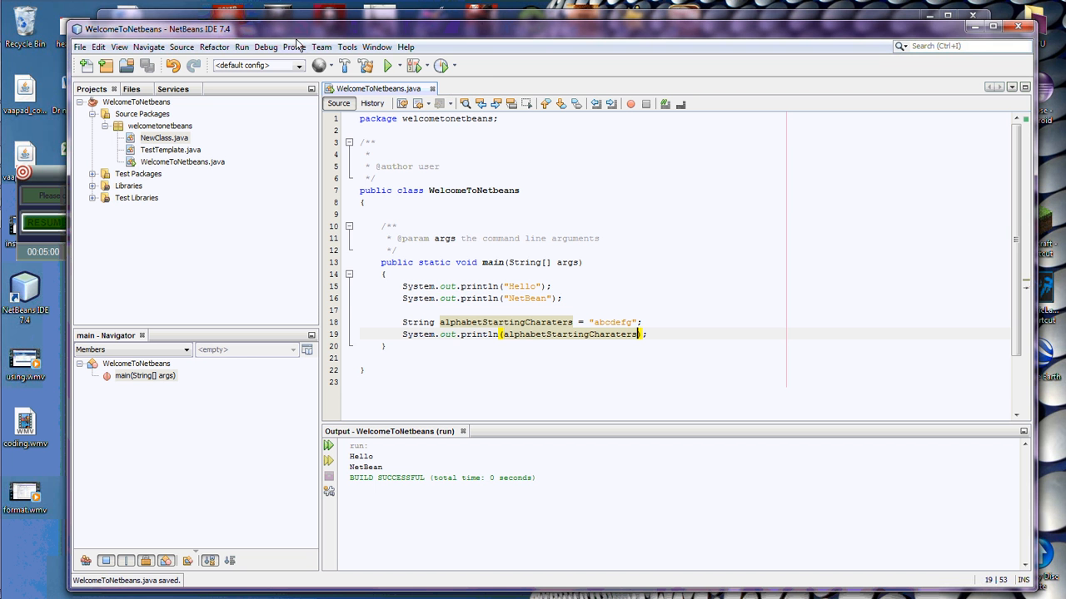
Step: Run the project from the Run menu so abcdefg appears in the Output panel
click(243, 47)
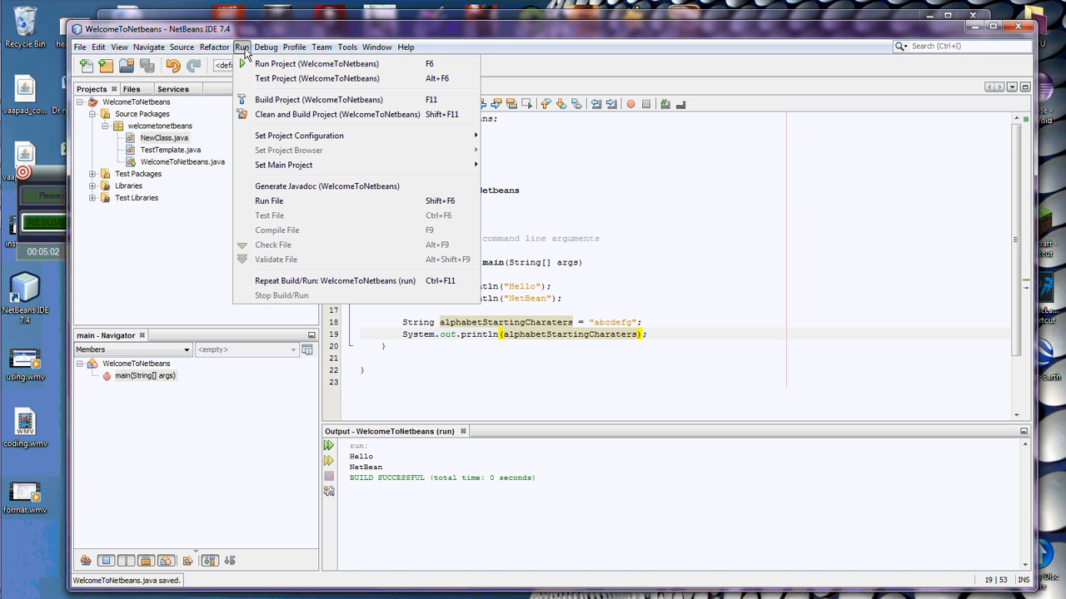
click(268, 200)
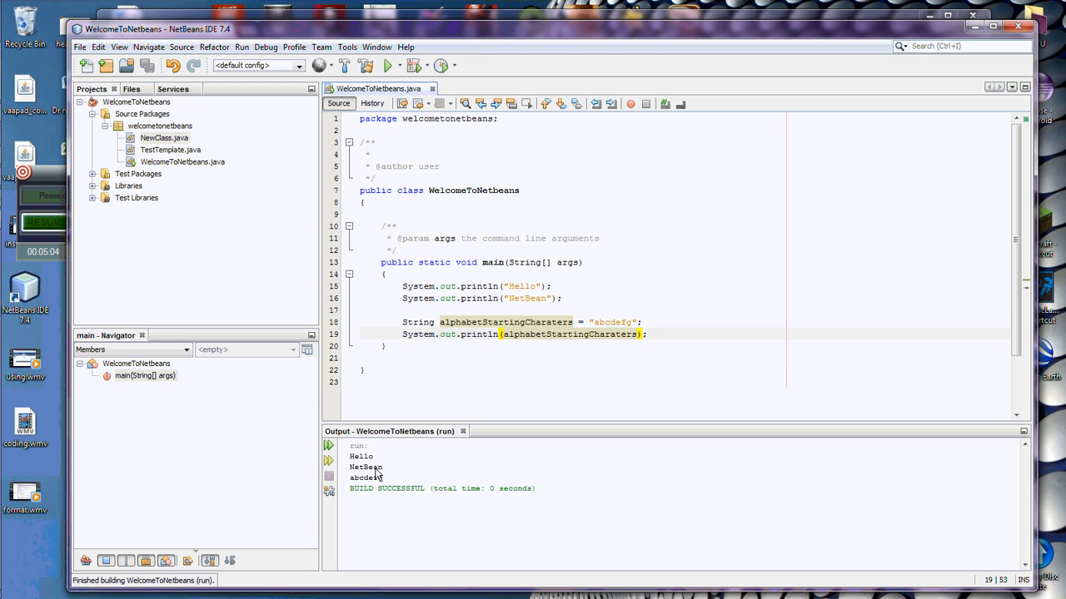